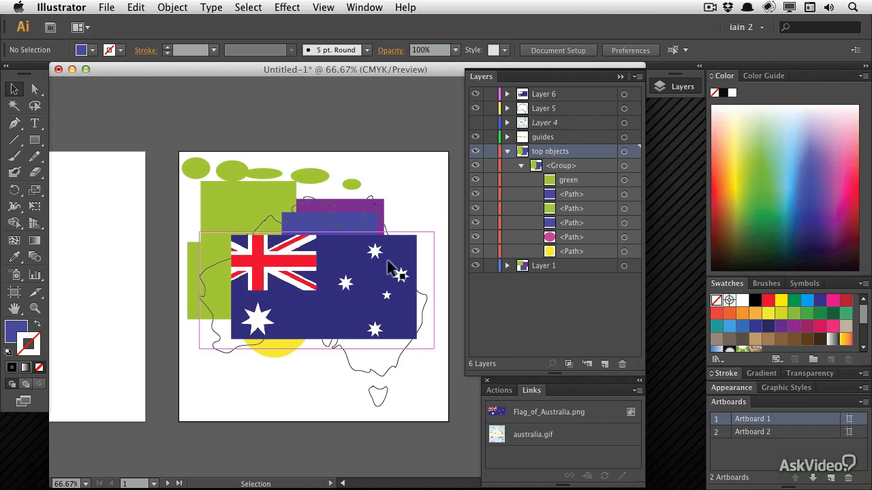
Step: Collapse the top objects layer and hide the coloured shapes and flag, leaving only the Australia outline
left_click(506, 151)
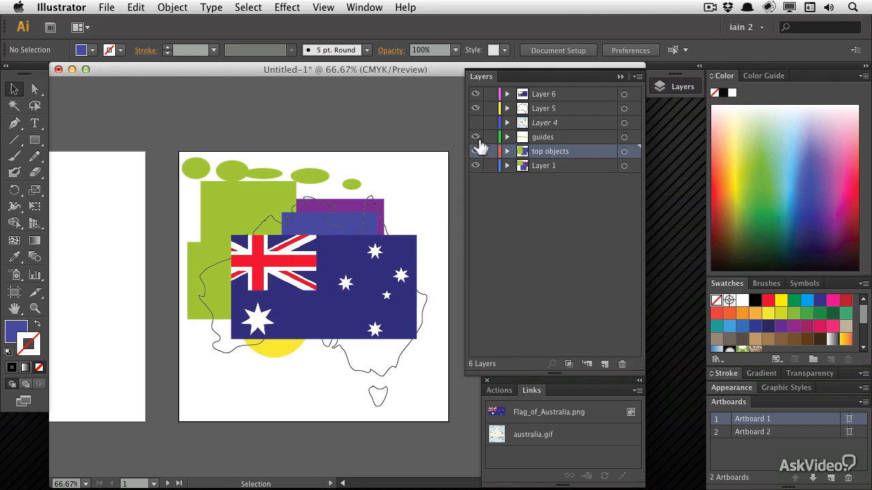
left_click(474, 151)
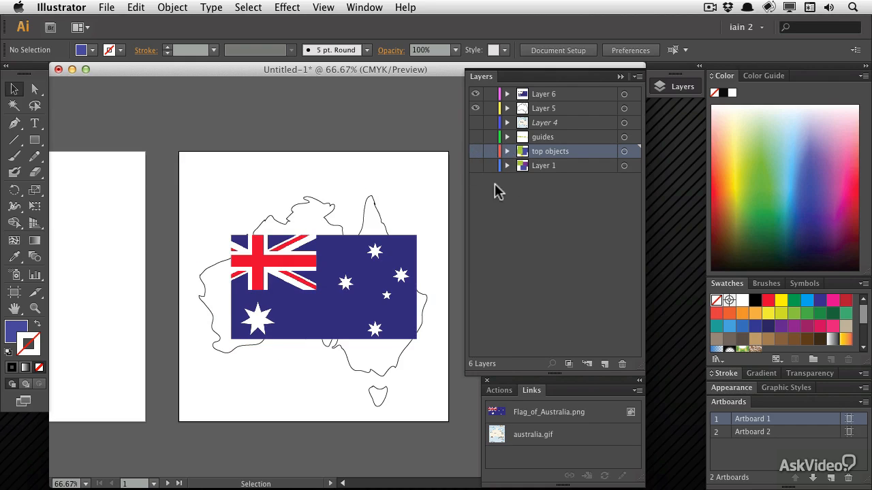
left_click(475, 94)
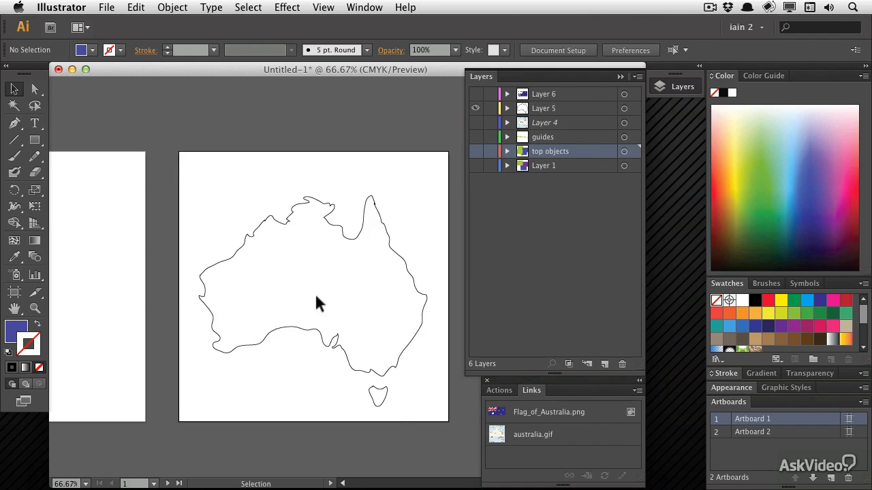
mouse_move(376, 425)
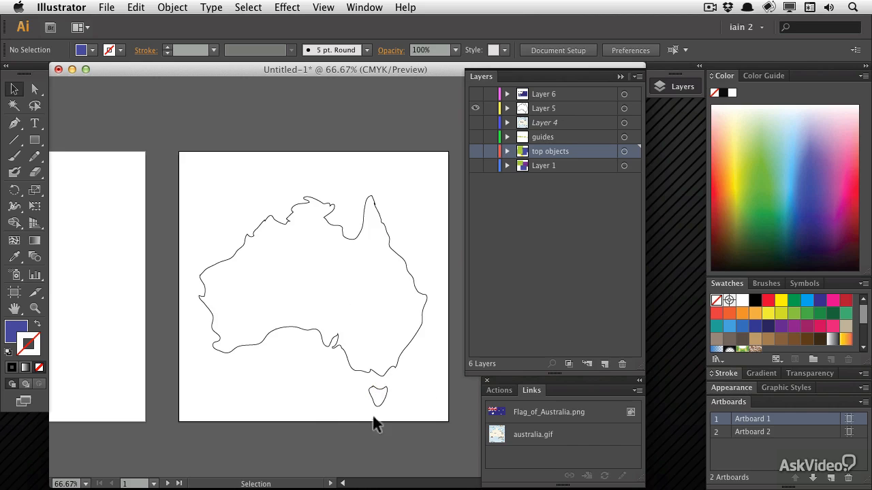
mouse_move(381, 207)
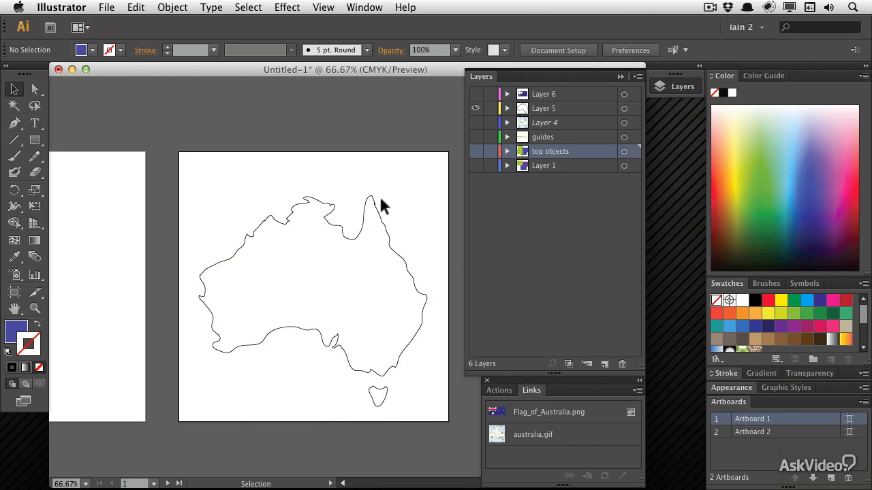
mouse_move(253, 327)
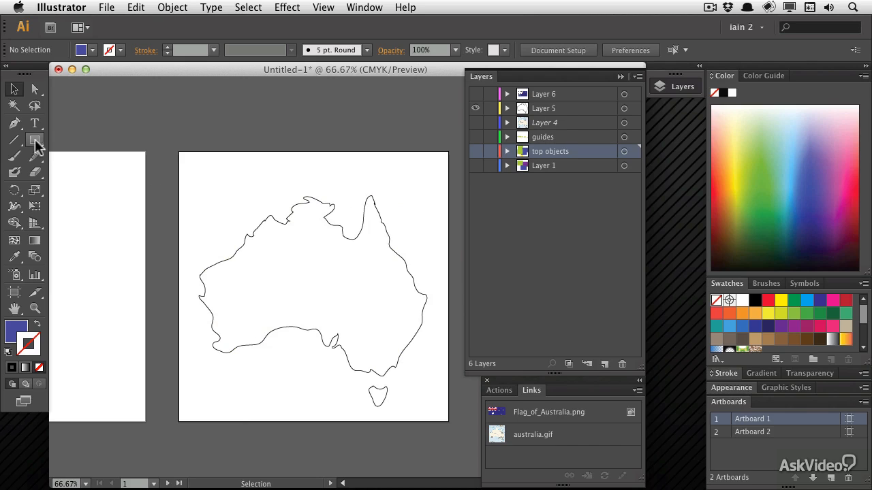
mouse_move(34, 141)
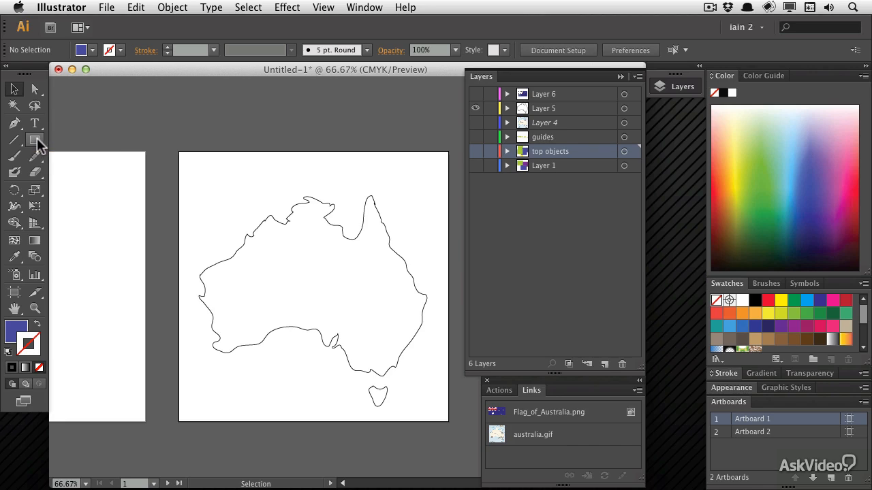
Step: Select the Ellipse Tool, zoom into a blank area of the artboard, and add a new layer
left_click(15, 141)
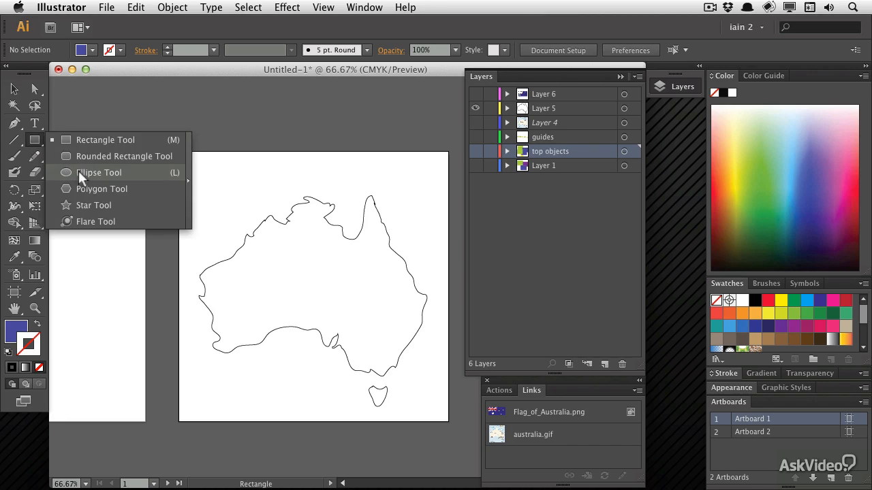
left_click(99, 172)
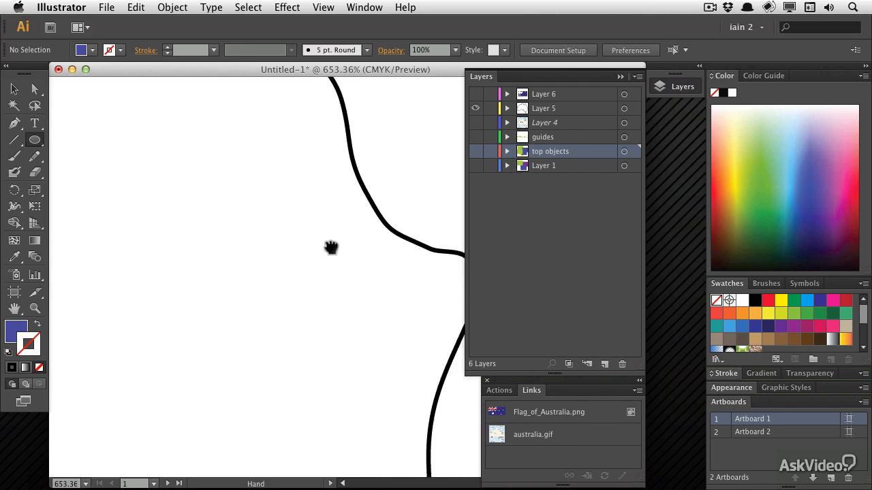
left_click(324, 234)
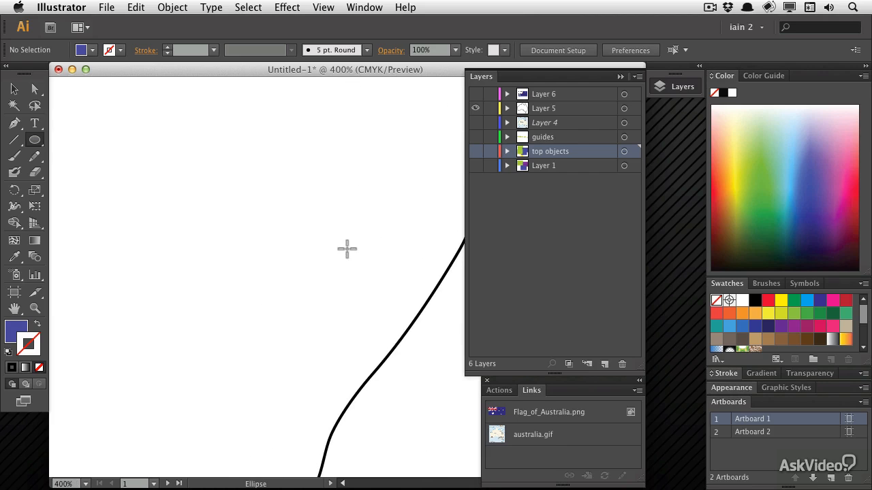
left_click(605, 363)
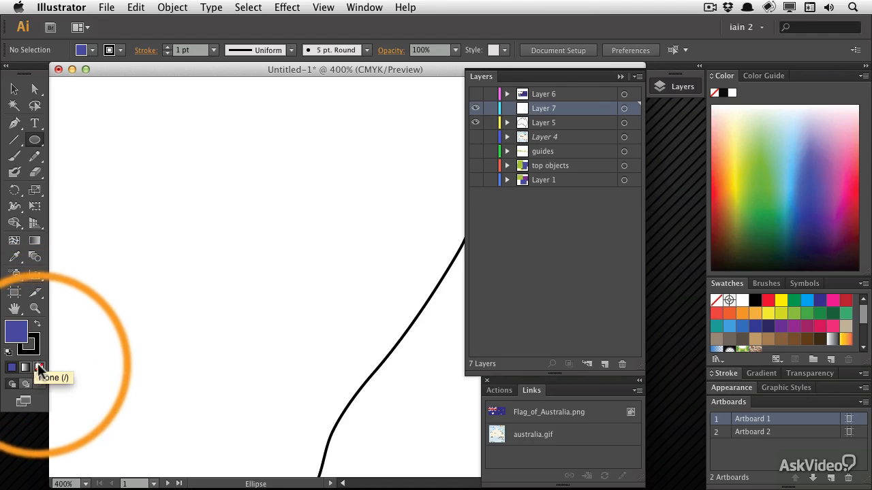
Step: Draw a blue circle with a 6 pt black stroke and scale a smaller copy inside it
left_click(39, 368)
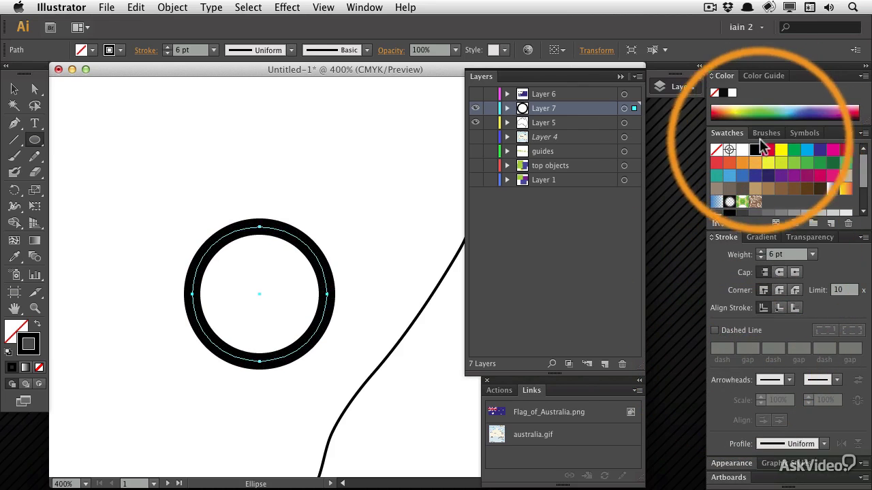
mouse_move(17, 334)
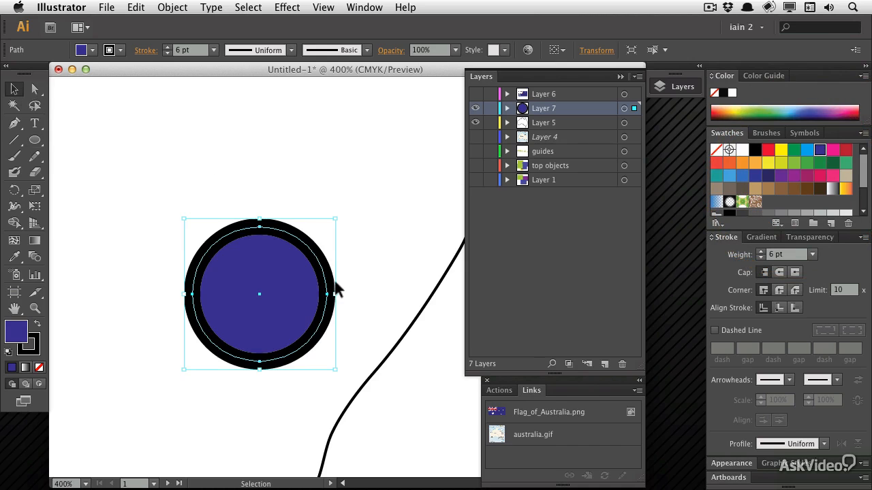
left_click(507, 108)
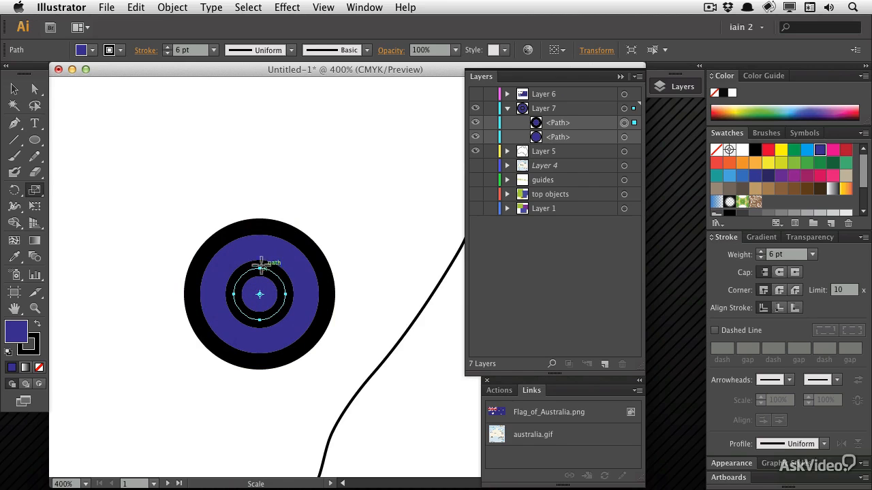
left_click(13, 89)
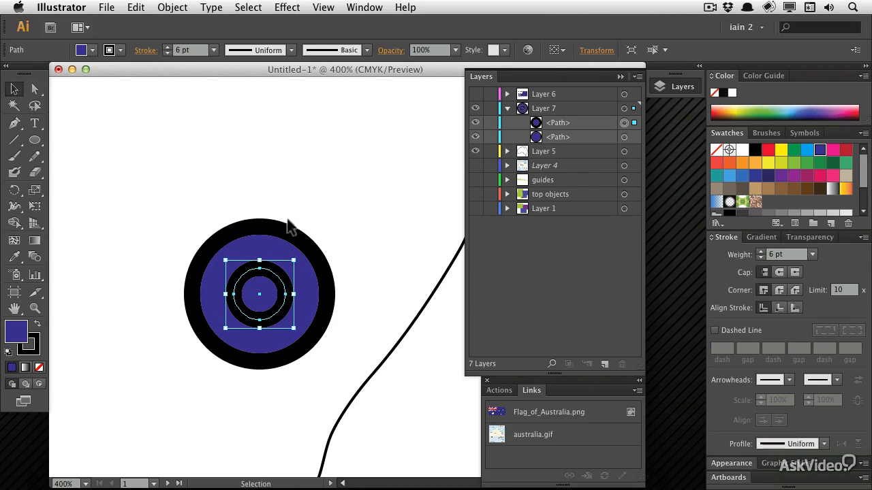
Step: Select both concentric circles and open the Pathfinder panel
left_click(365, 7)
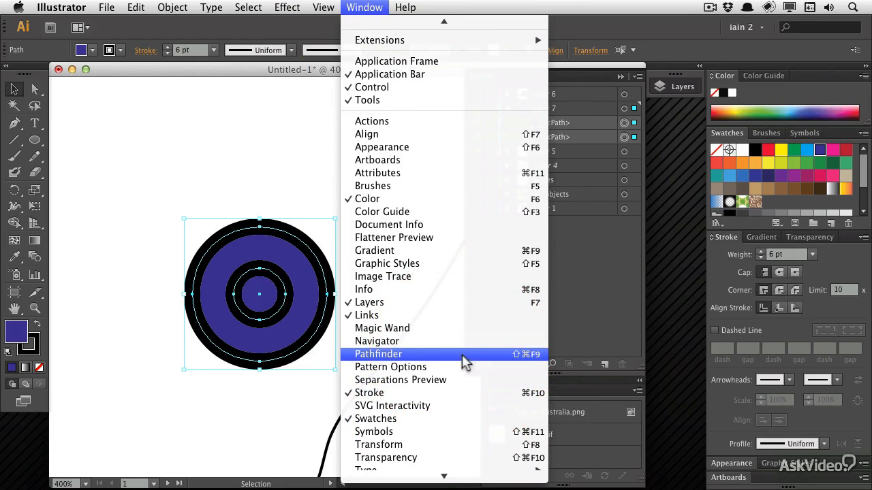
left_click(378, 353)
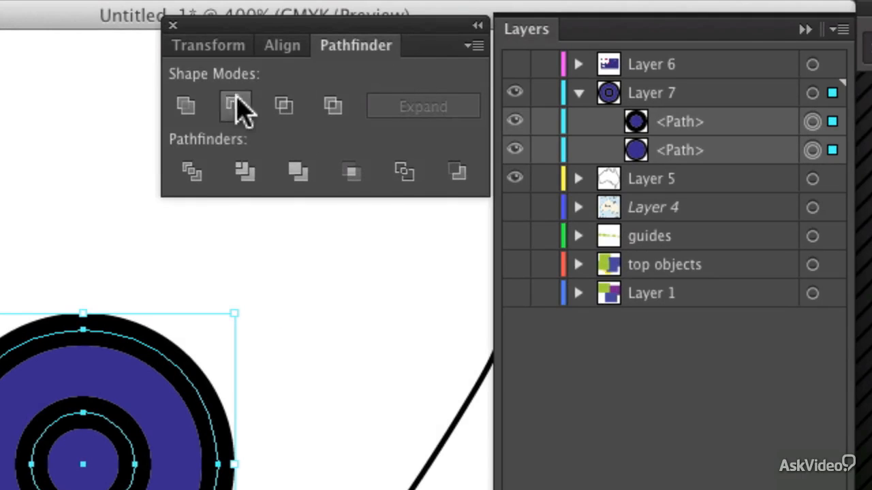
mouse_move(235, 105)
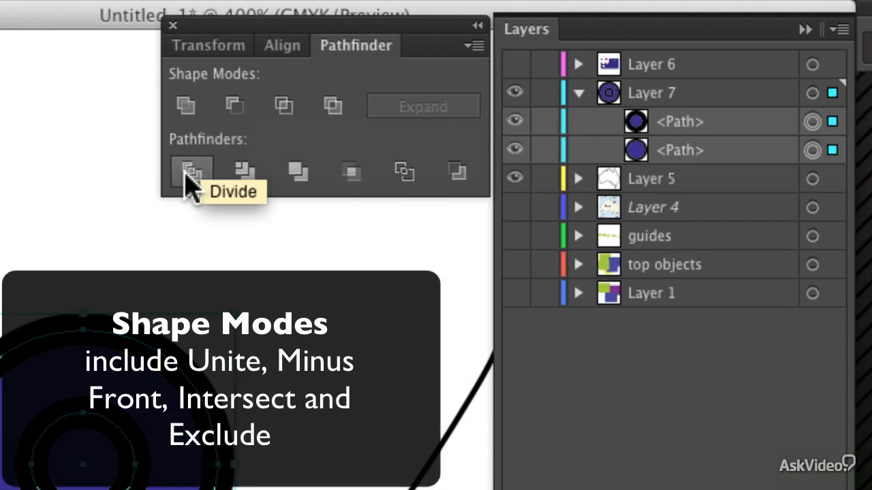
mouse_move(456, 170)
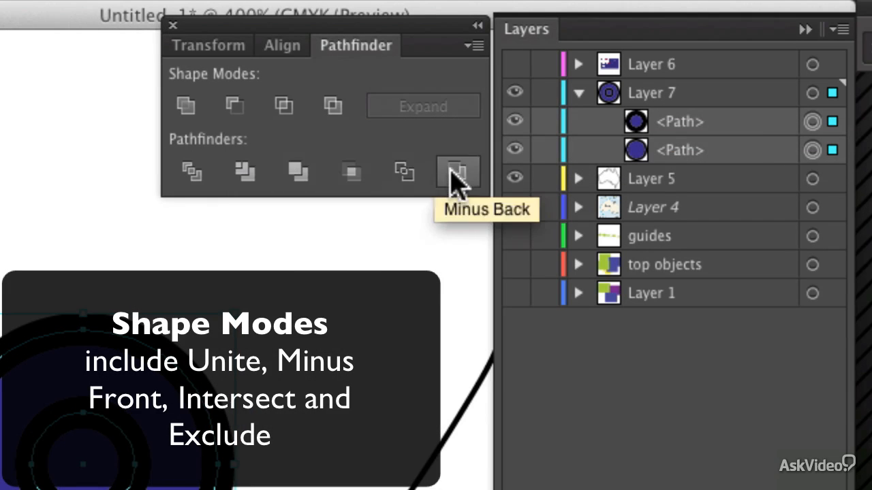
mouse_move(262, 133)
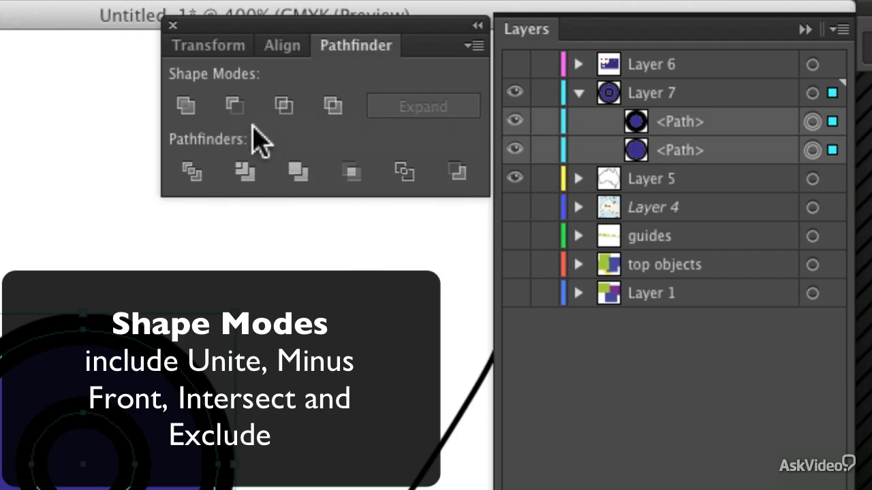
mouse_move(244, 170)
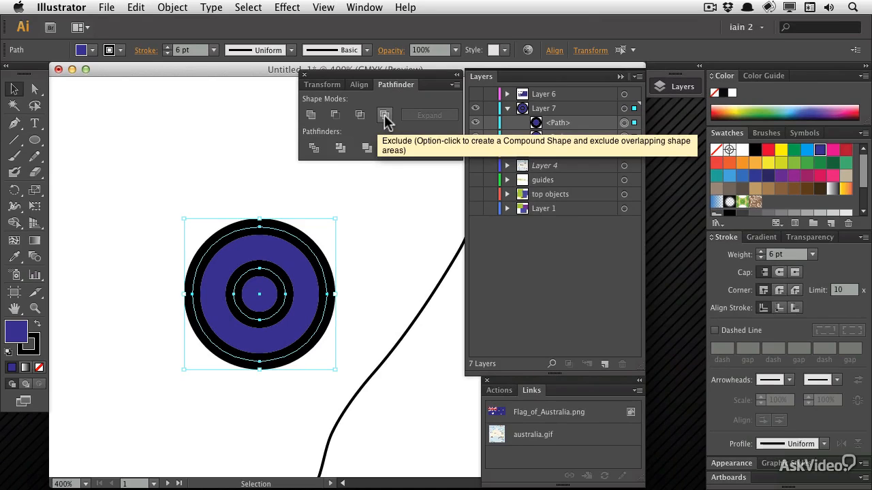
left_click(384, 114)
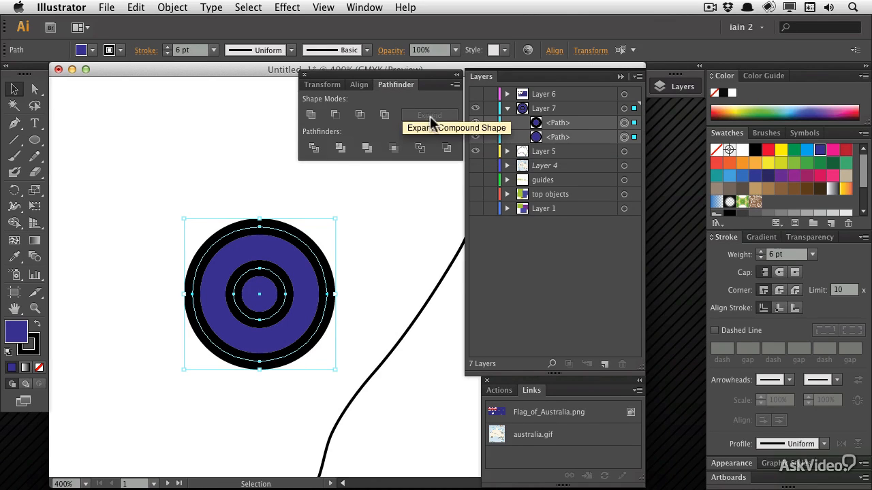
mouse_move(384, 115)
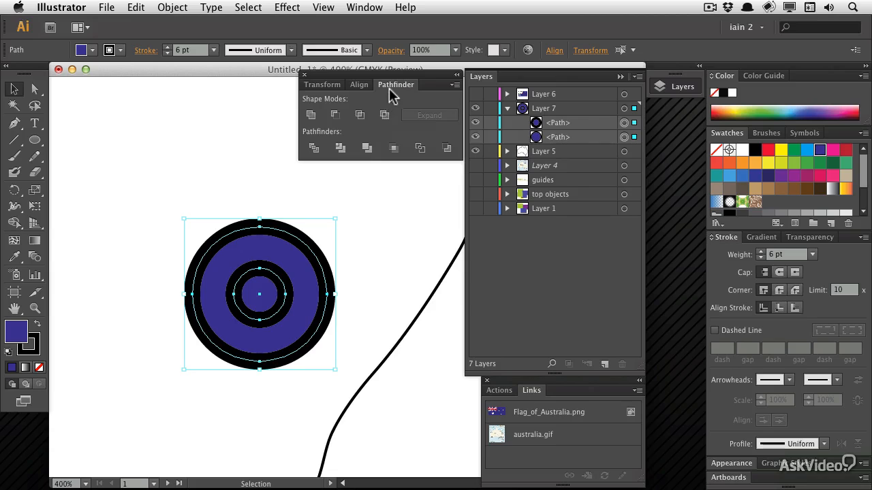
mouse_move(384, 114)
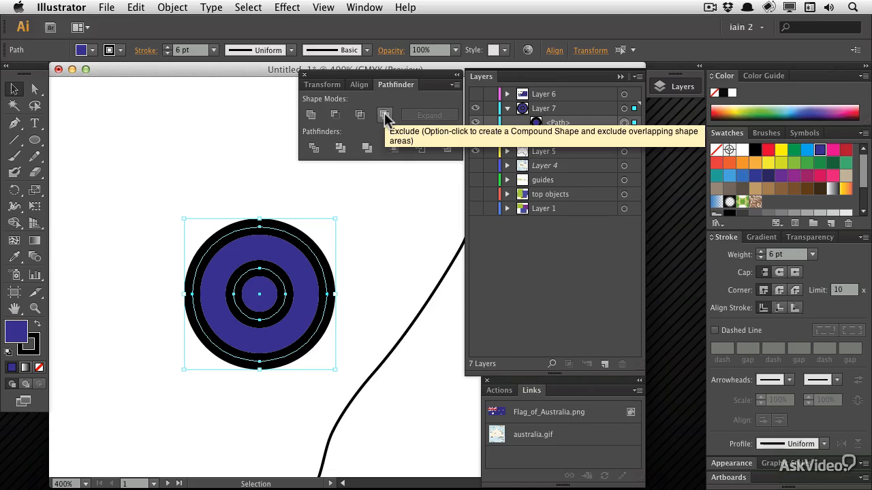
left_click(384, 115)
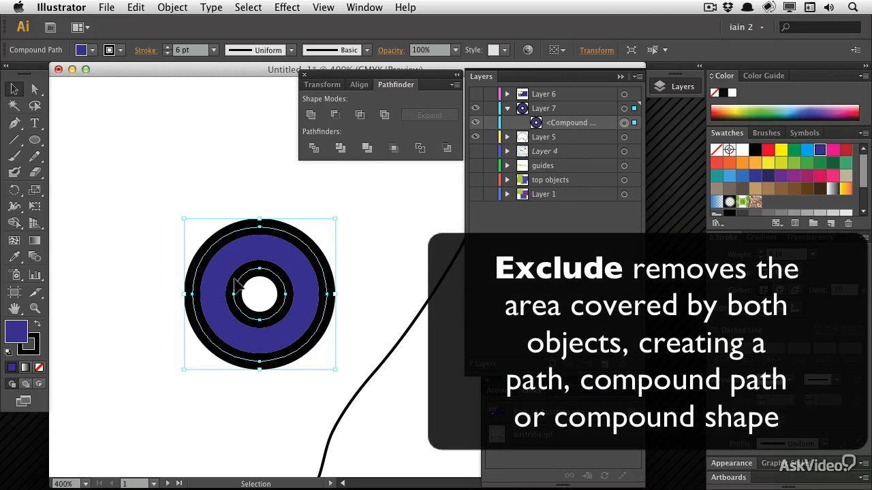
mouse_move(252, 312)
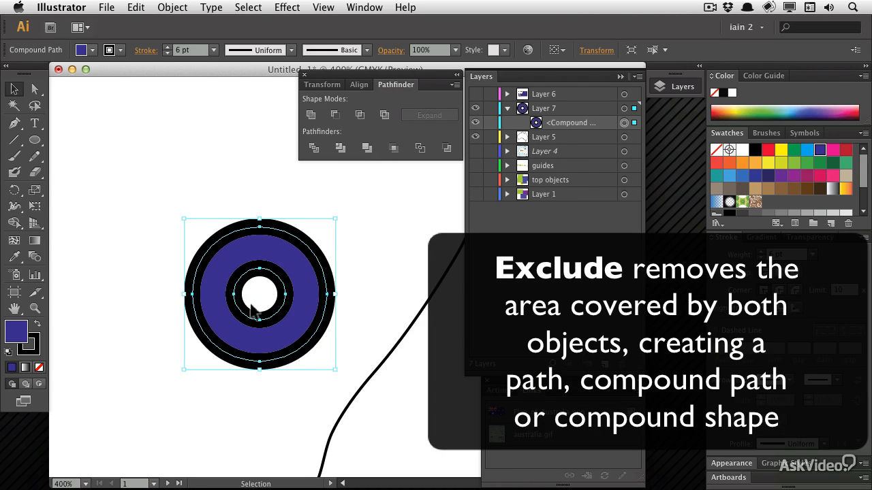
mouse_move(266, 293)
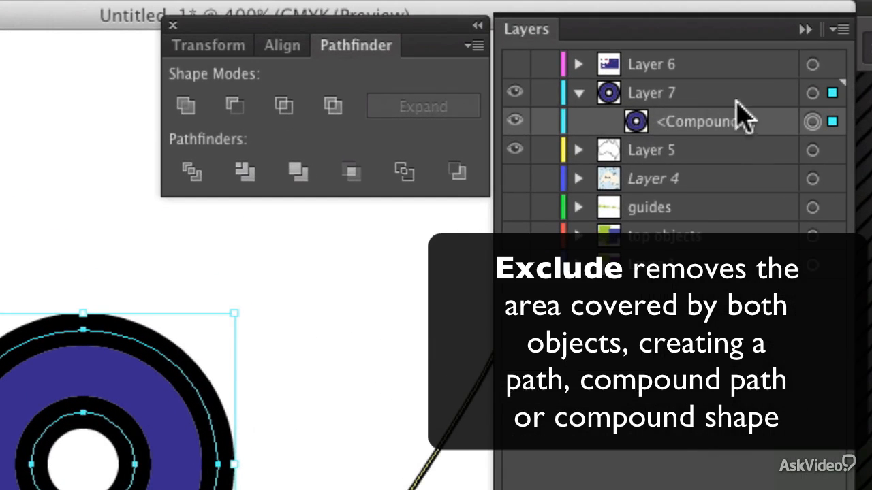
mouse_move(712, 137)
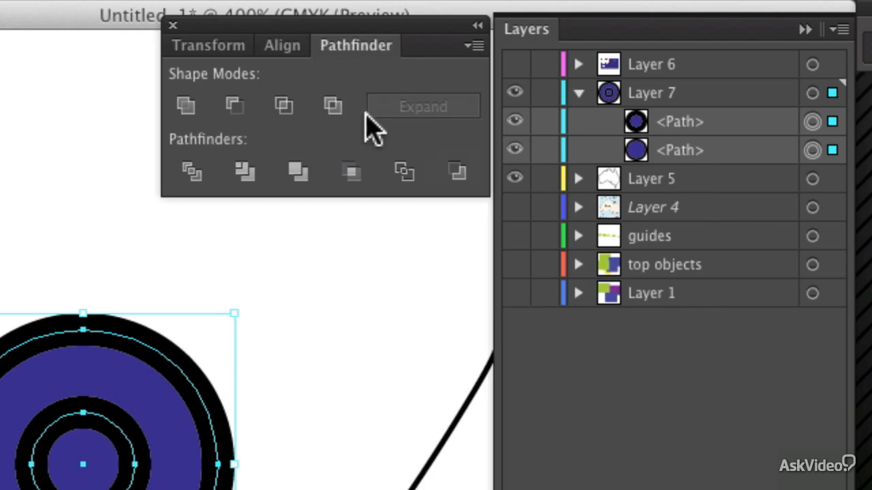
mouse_move(333, 105)
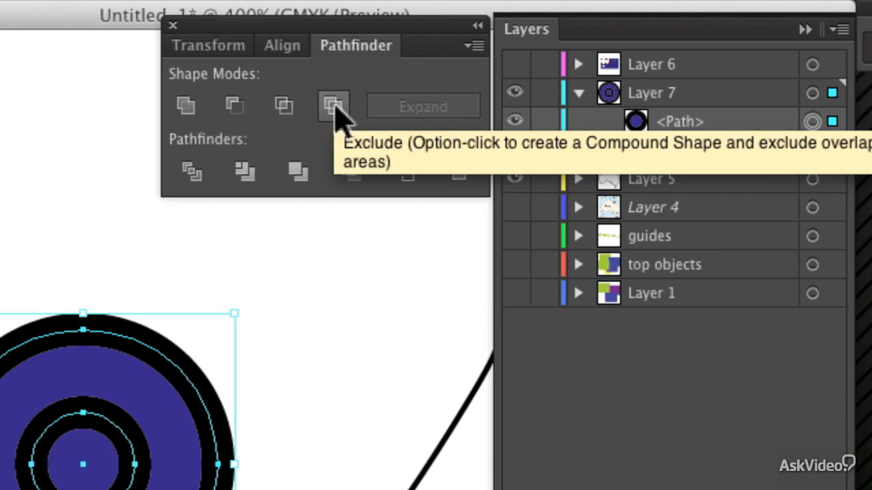
Step: Make an Exclude compound shape, select its inner circle, move it around, then recentre it
left_click(333, 105)
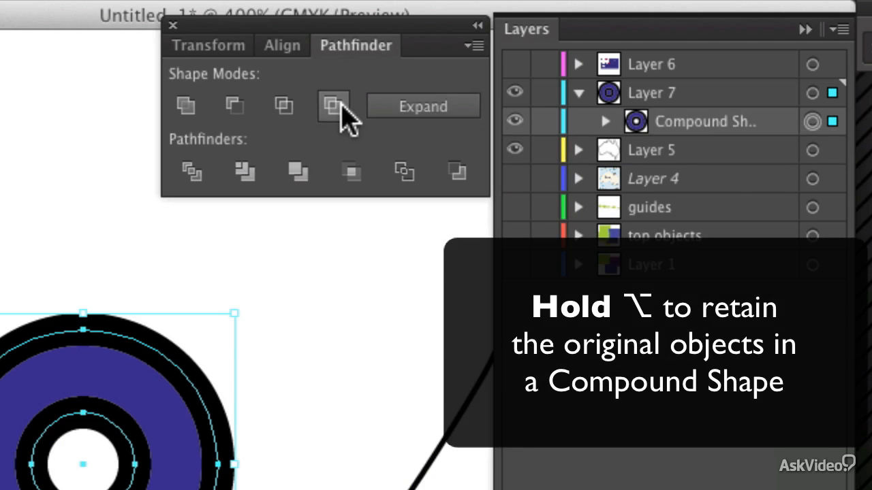
mouse_move(804, 109)
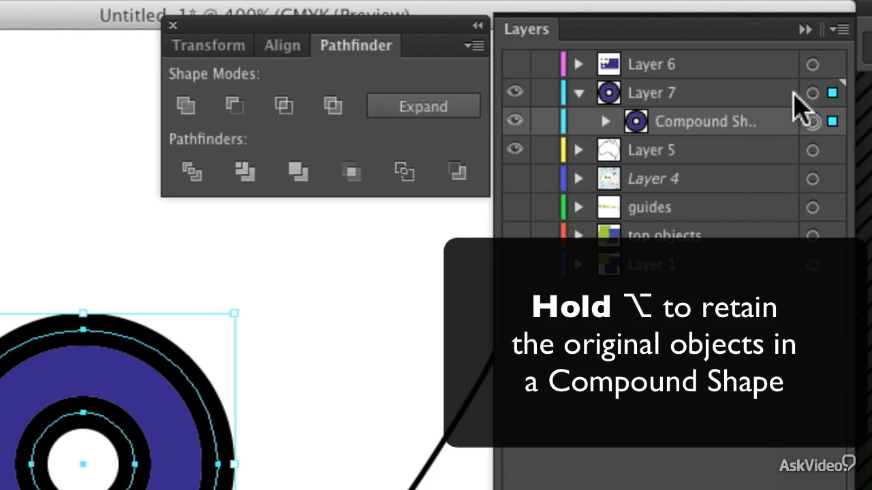
left_click(605, 121)
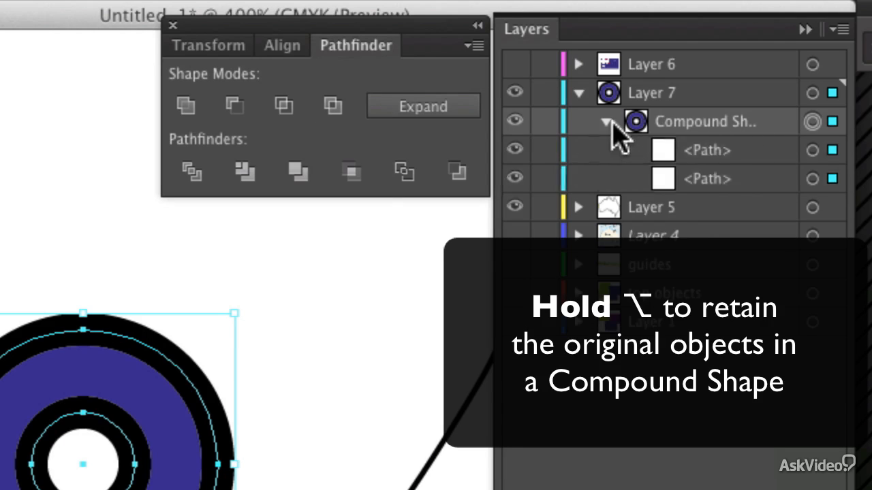
left_click(332, 106)
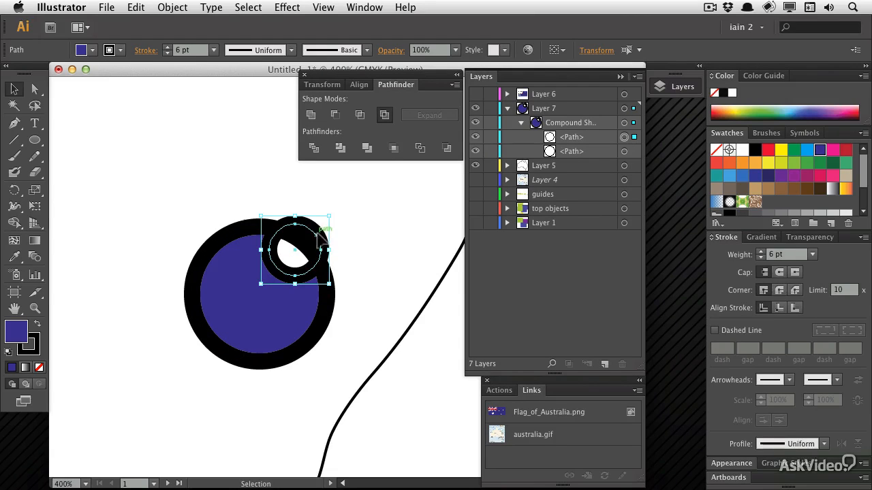
left_click_drag(296, 255, 306, 242)
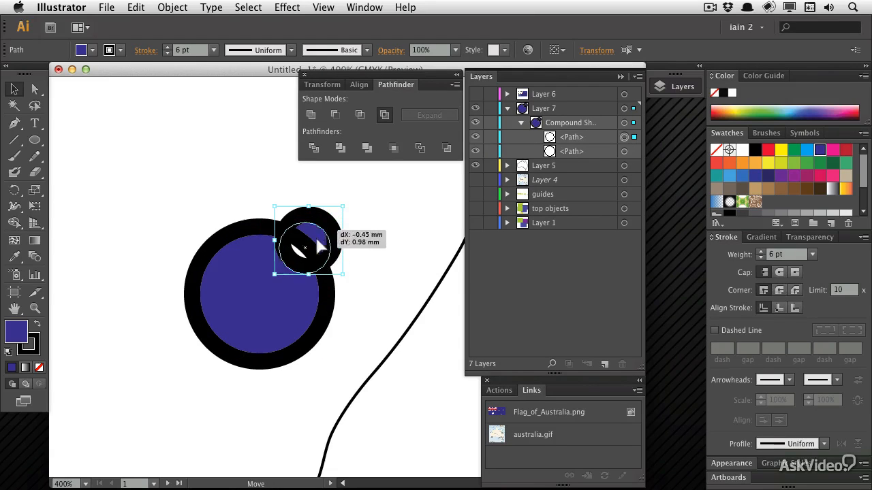
left_click_drag(306, 245, 279, 272)
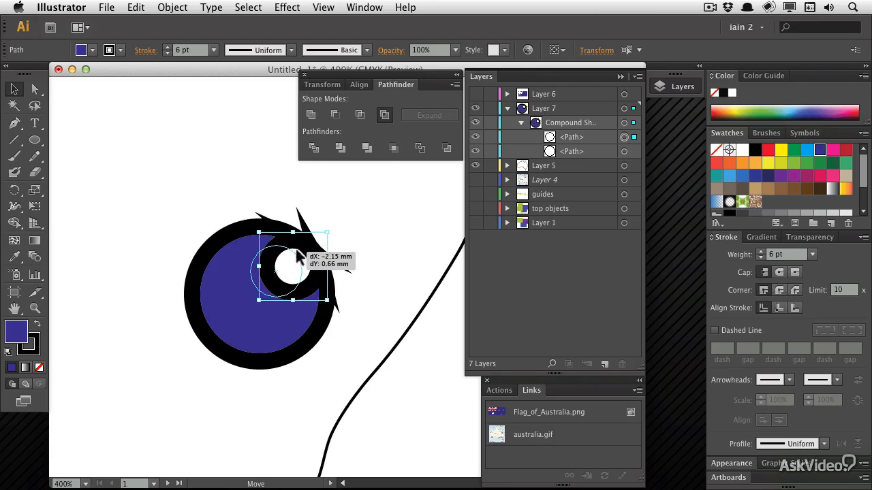
left_click_drag(299, 265, 289, 259)
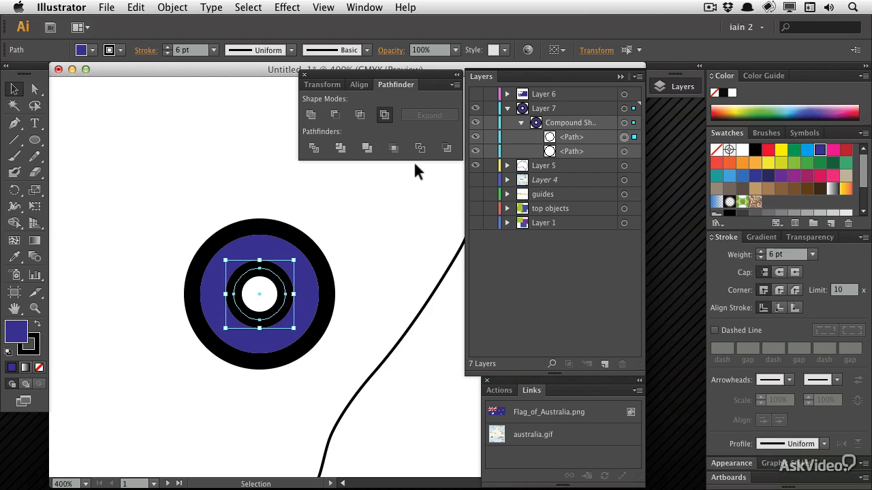
mouse_move(536, 134)
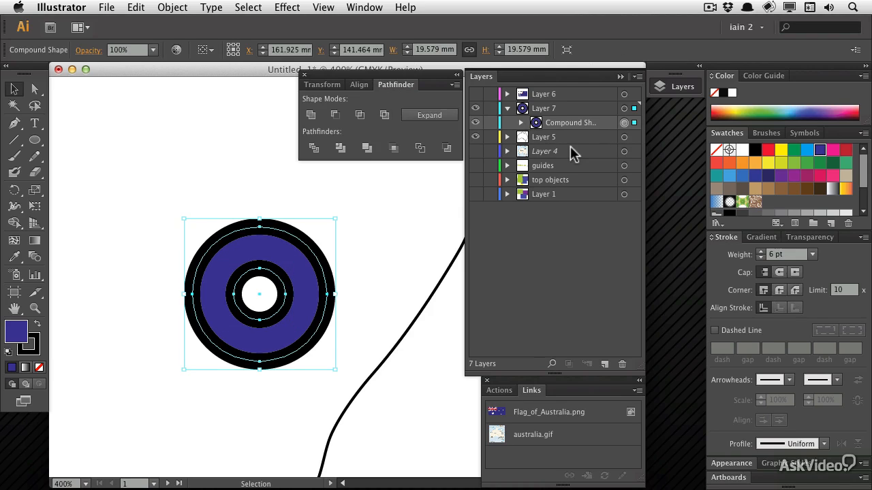
mouse_move(436, 230)
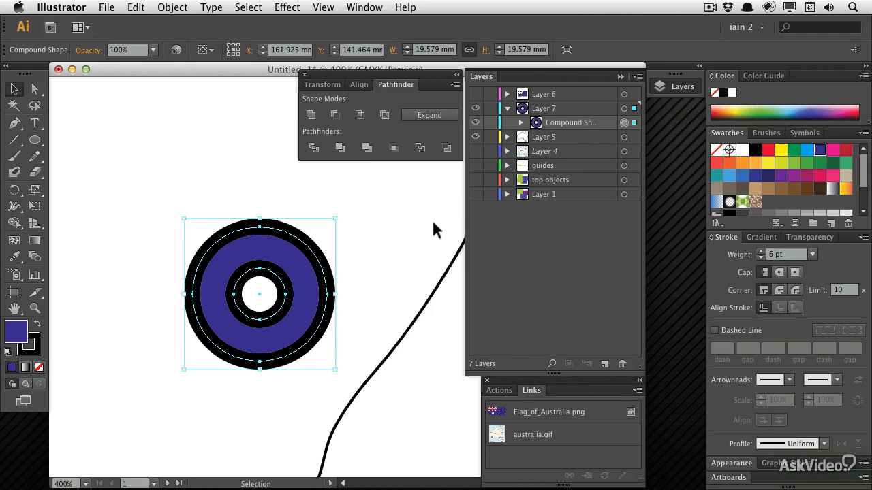
mouse_move(448, 213)
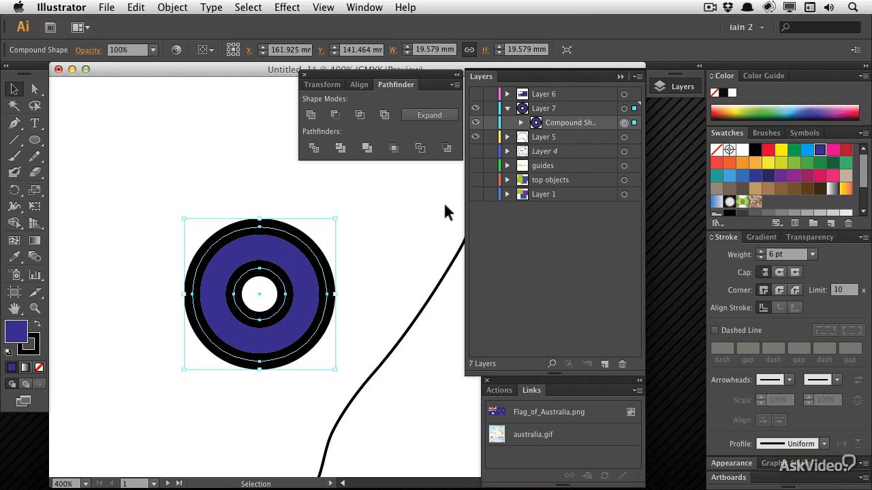
mouse_move(446, 217)
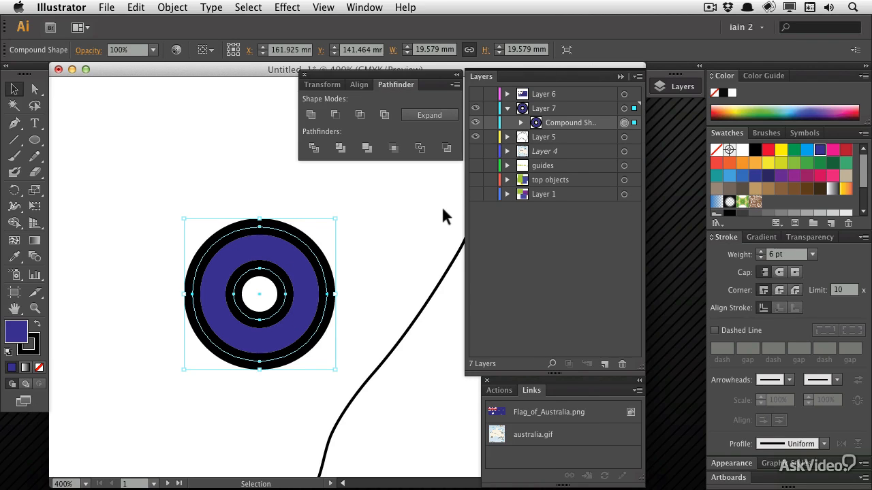
mouse_move(440, 220)
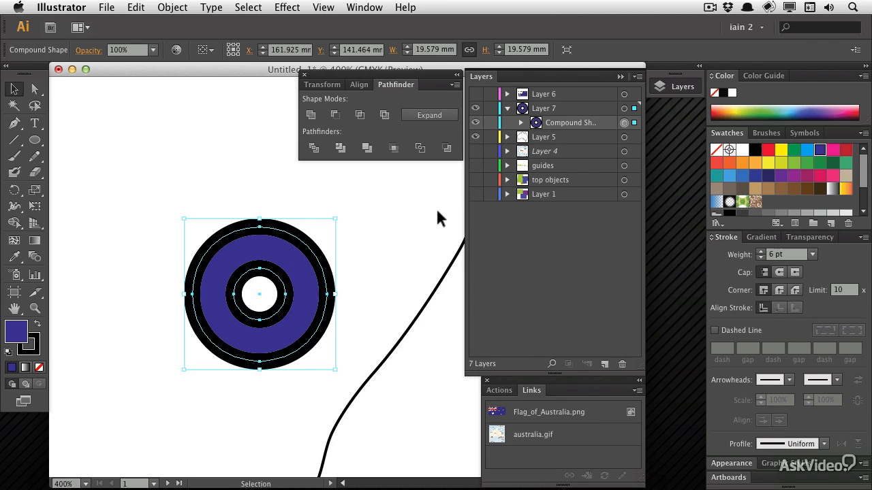
mouse_move(378, 111)
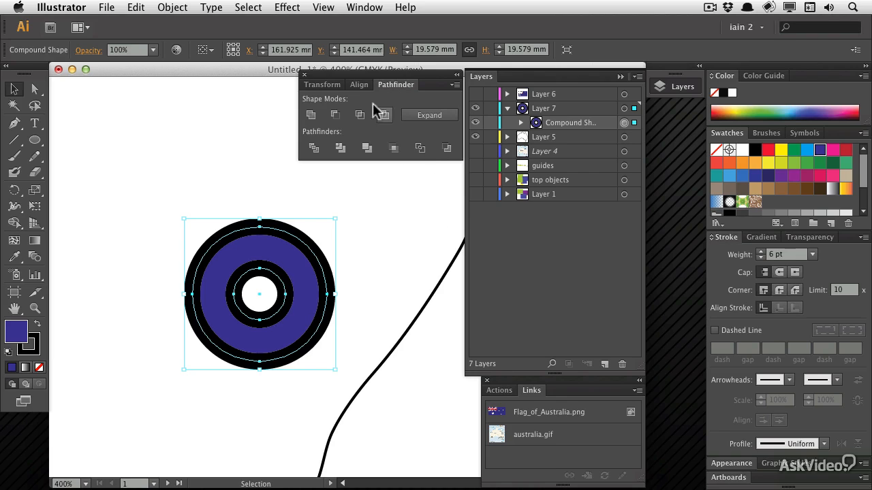
mouse_move(382, 115)
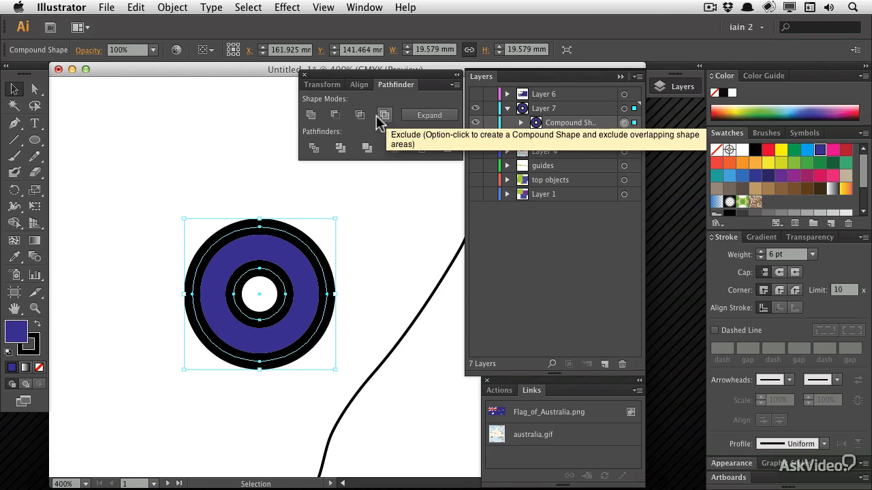
mouse_move(360, 116)
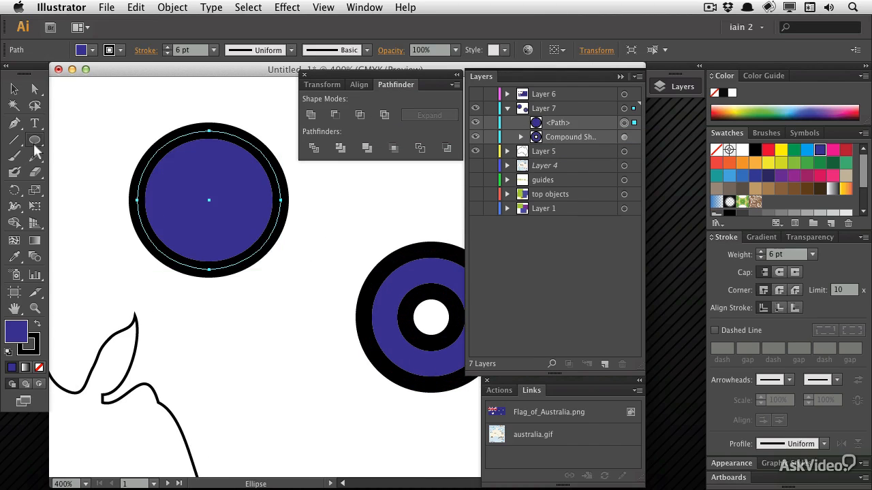
Step: Choose the Rectangle Tool and draw a rectangle overlapping the blue circle
left_click(35, 139)
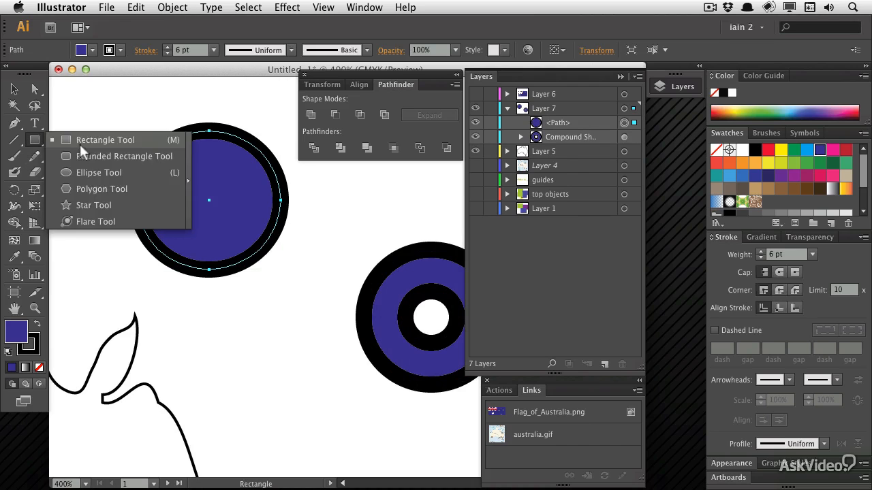
left_click_drag(72, 98, 190, 224)
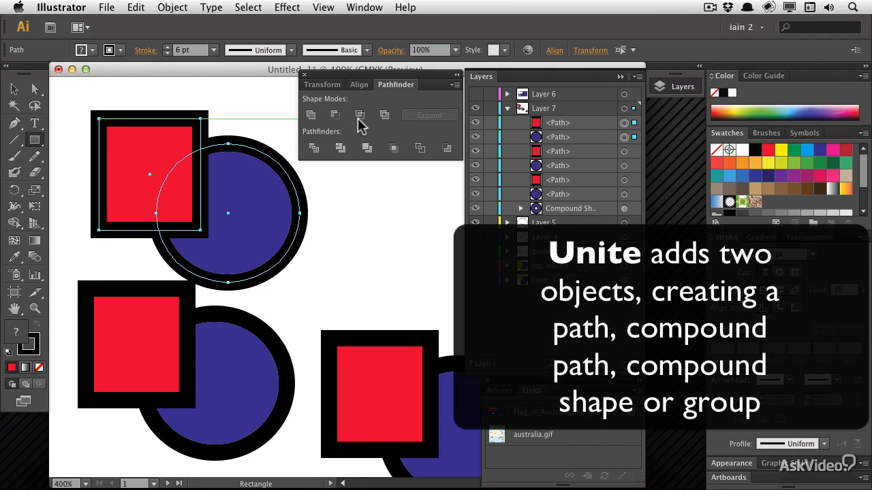
Step: Intersect the lower rectangle and circle into a compound shape and expand it in Layers
left_click(121, 375)
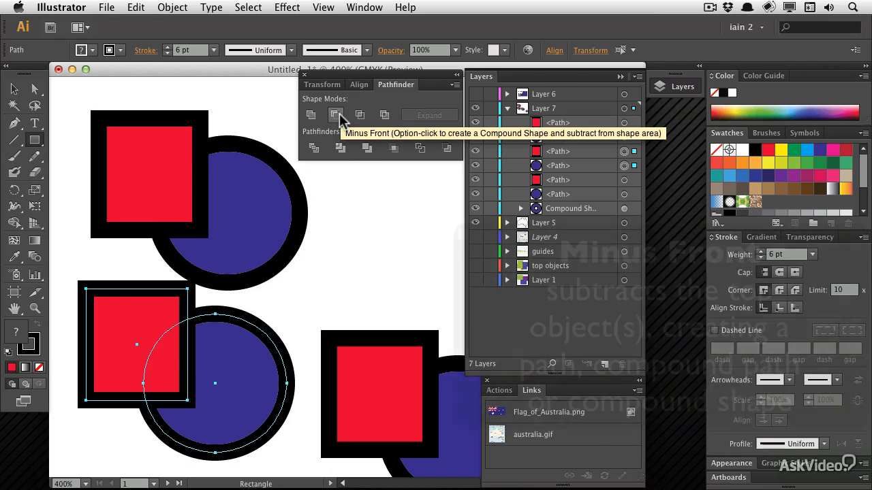
left_click(336, 114)
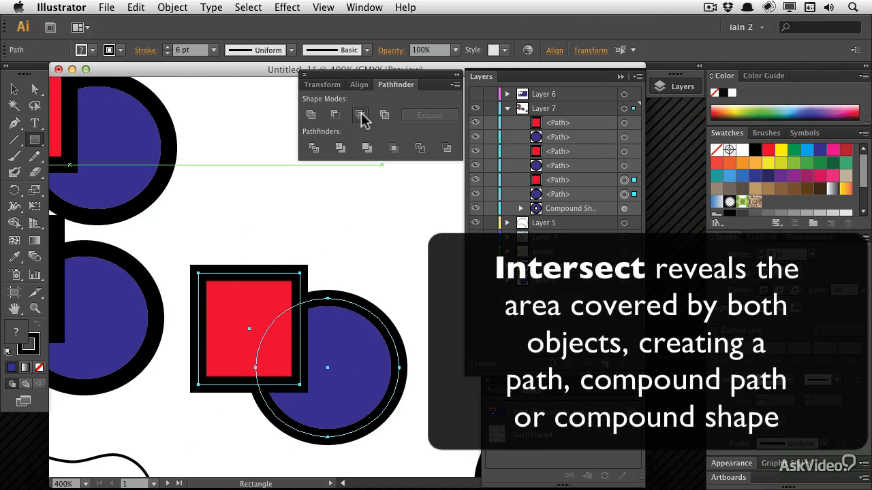
left_click(360, 115)
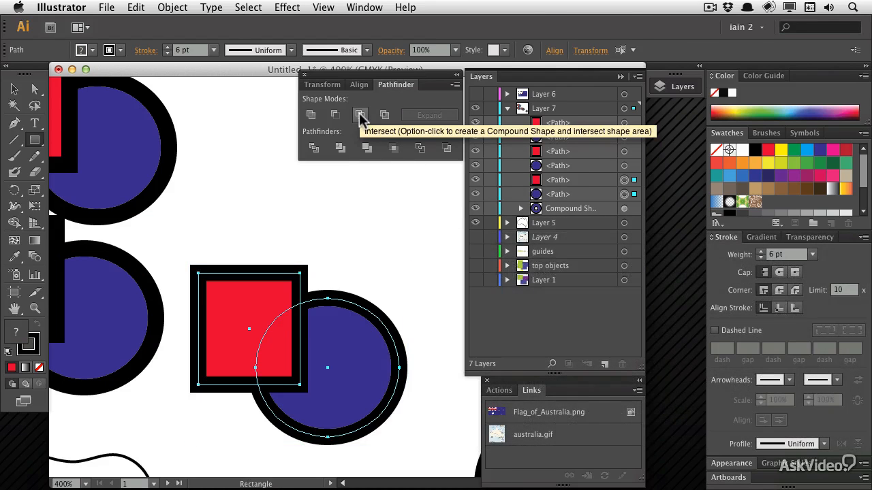
left_click(360, 115)
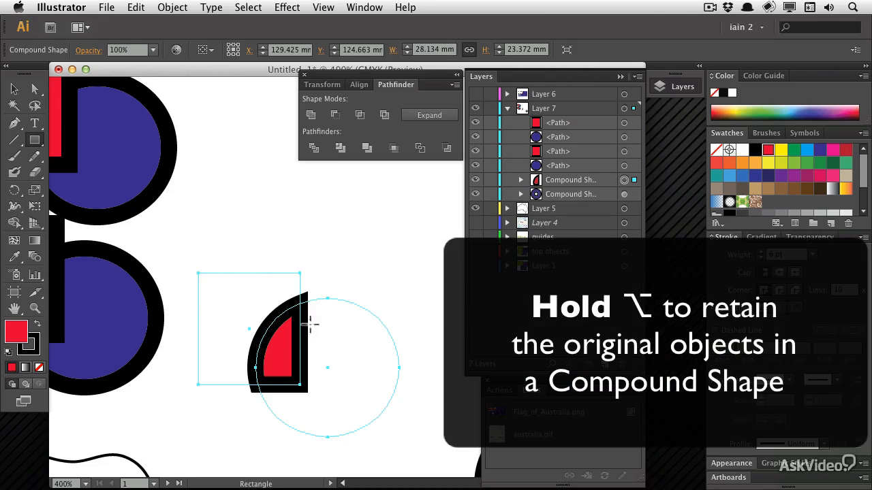
left_click(521, 180)
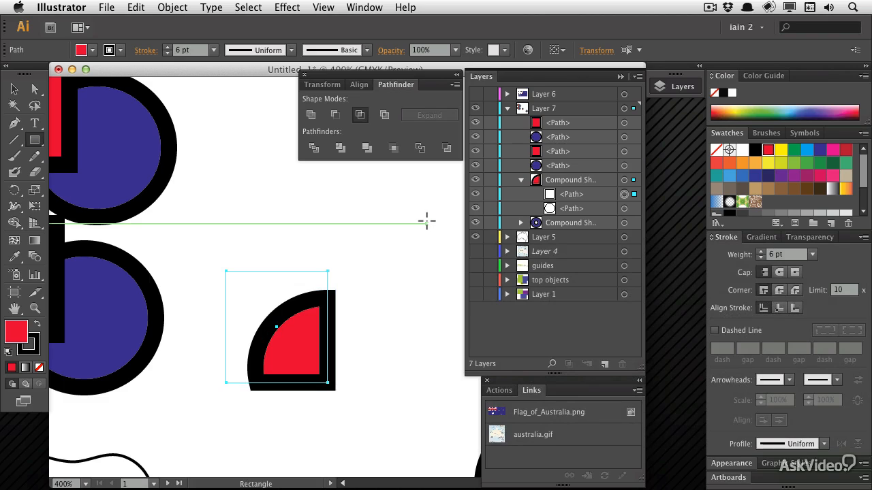
mouse_move(557, 227)
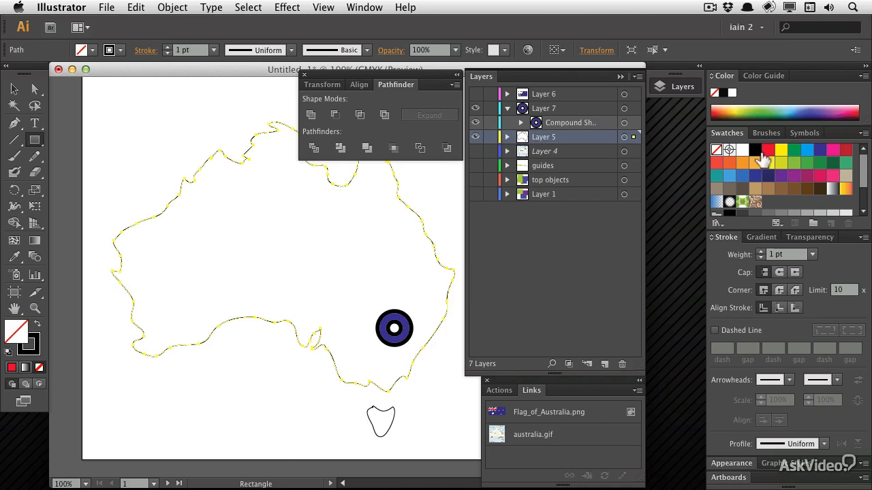
Step: Fill the Australia outline yellow, then change the fill to green
left_click(781, 150)
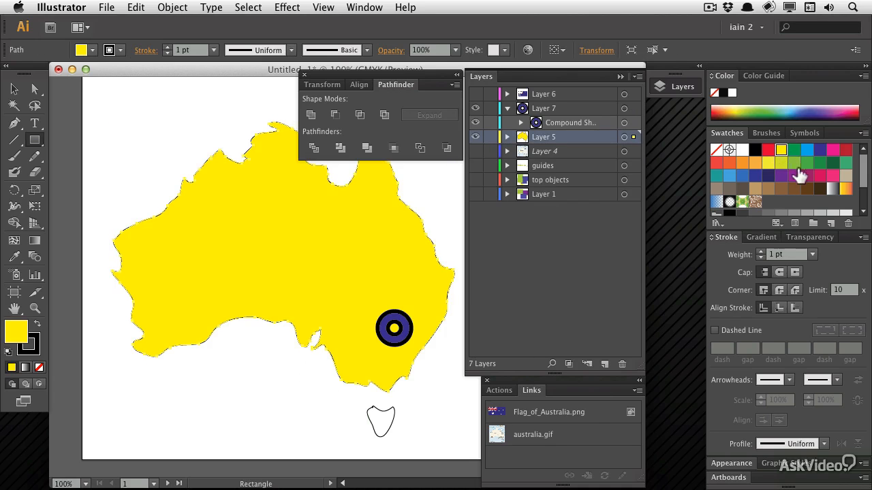
left_click(794, 163)
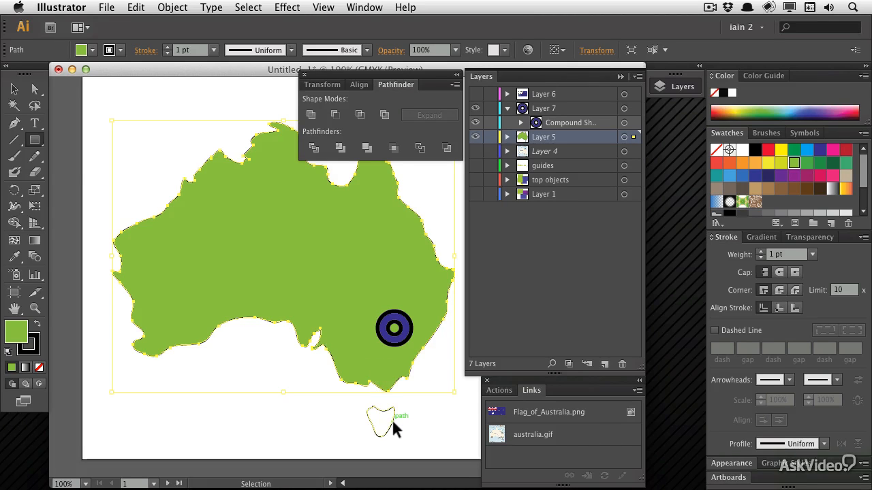
Step: Unite Australia and Tasmania with Pathfinder Unite and fill the result green
left_click(382, 419)
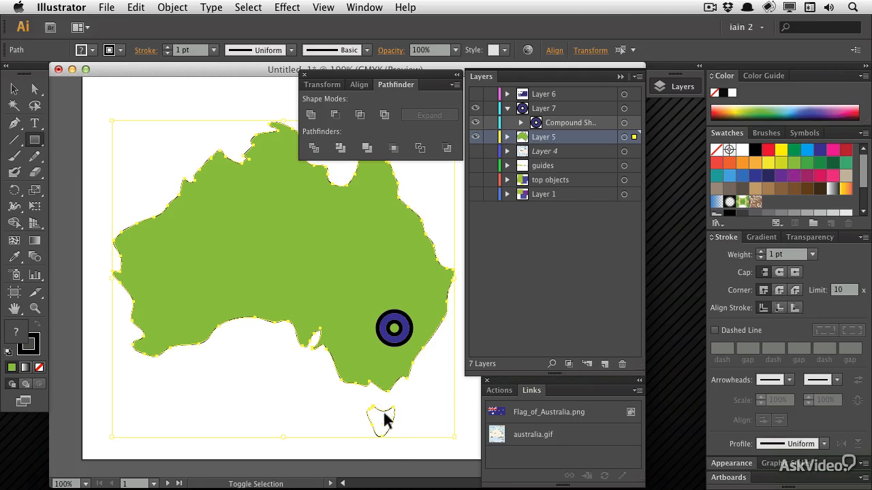
left_click(507, 136)
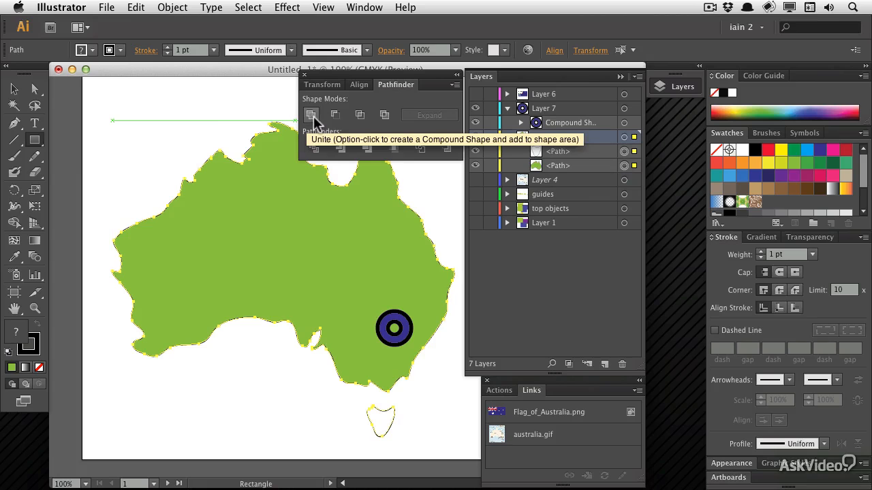
left_click(311, 114)
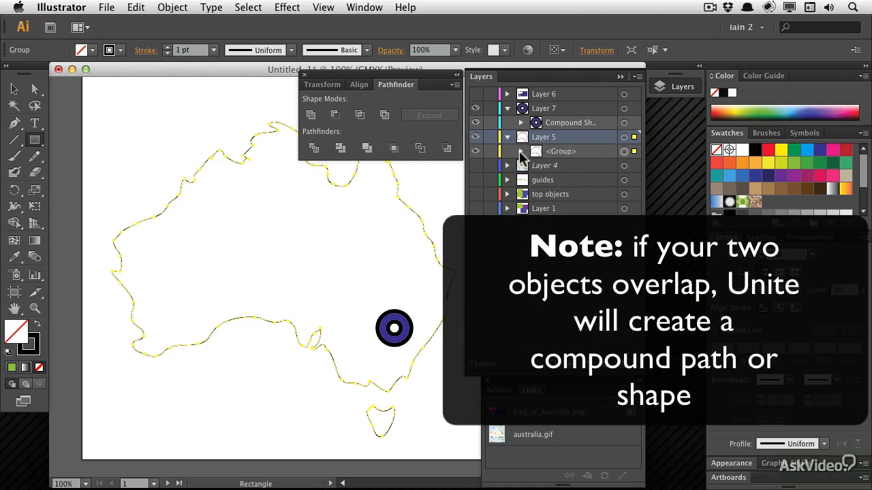
left_click(807, 163)
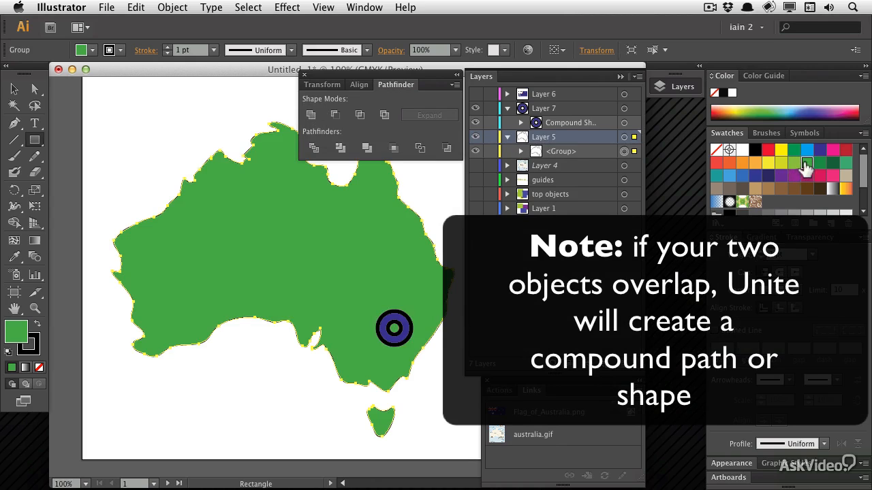
left_click(521, 151)
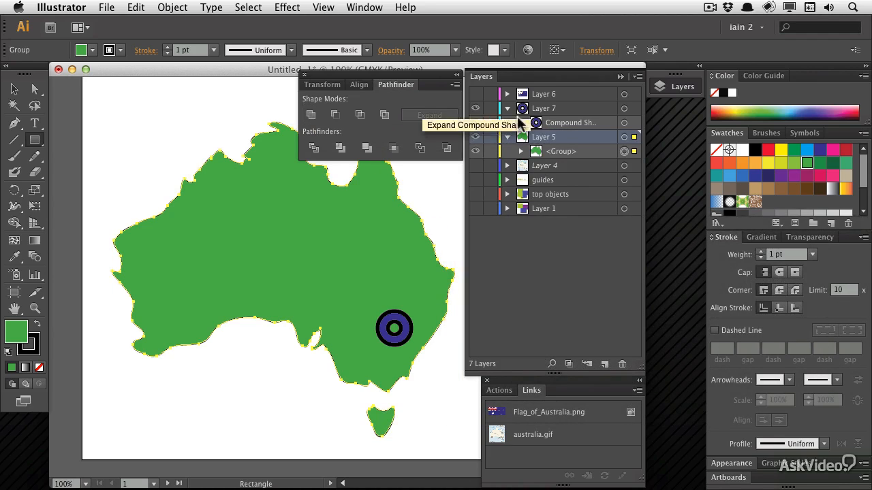
mouse_move(637, 174)
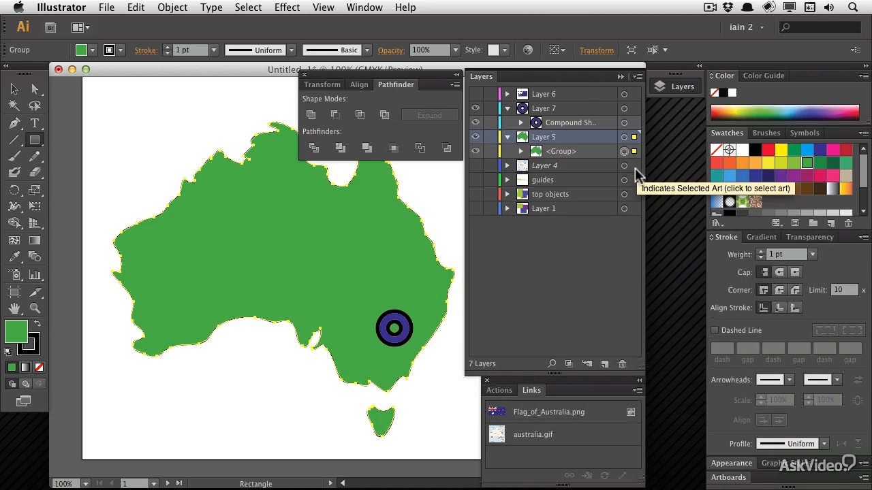
mouse_move(614, 196)
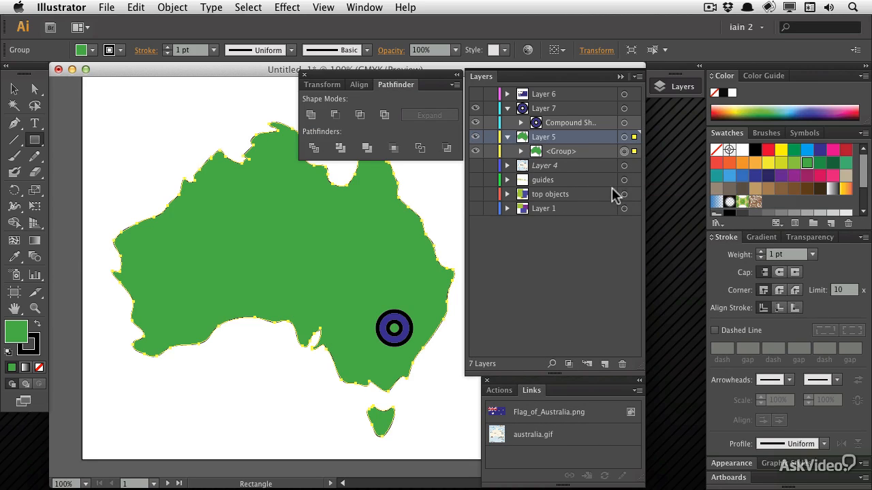